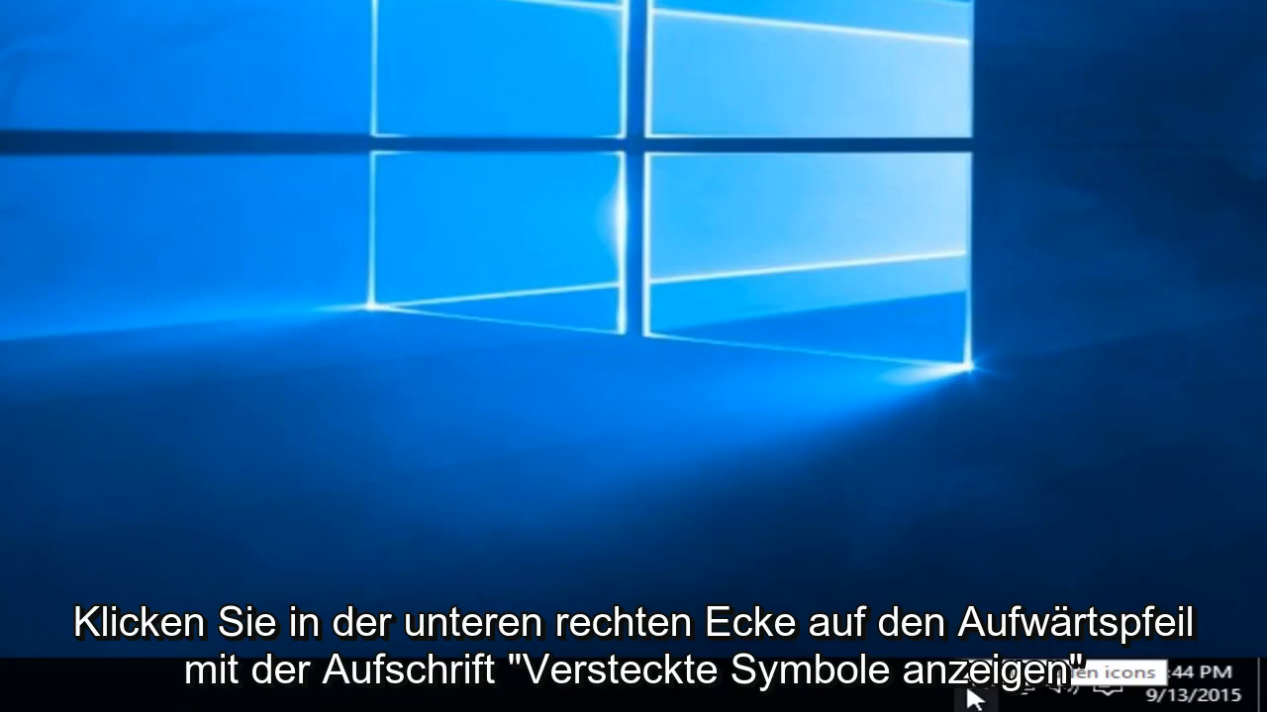
# Reach OneDrive Settings from the hidden tray icons via the OneDrive cloud icon's menu.
pyautogui.click(1108, 683)
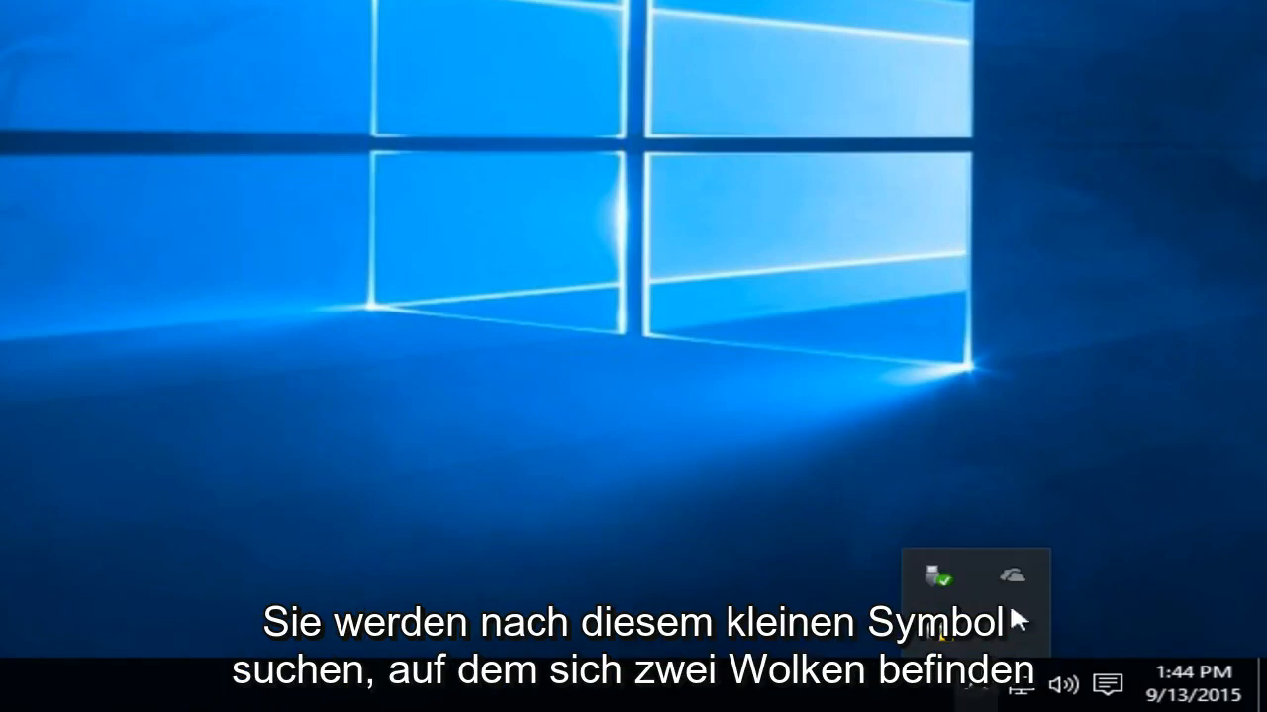
pyautogui.moveTo(1011, 578)
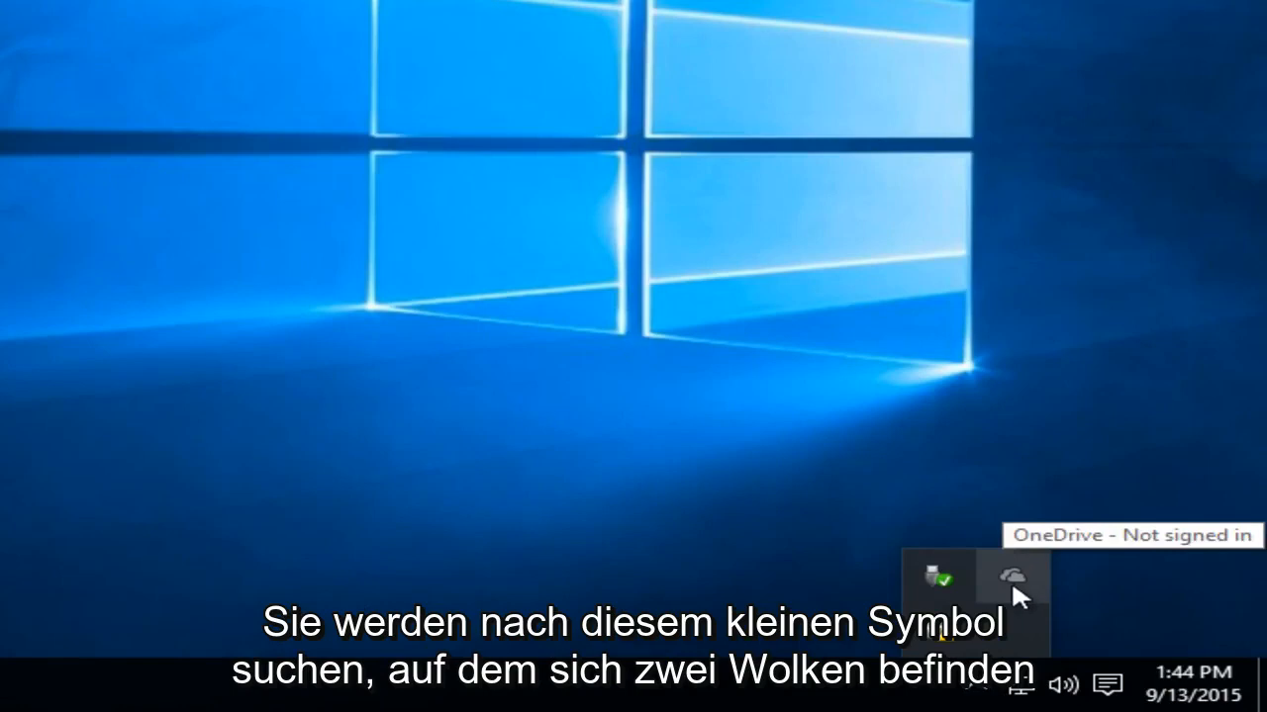
pyautogui.moveTo(1017, 590)
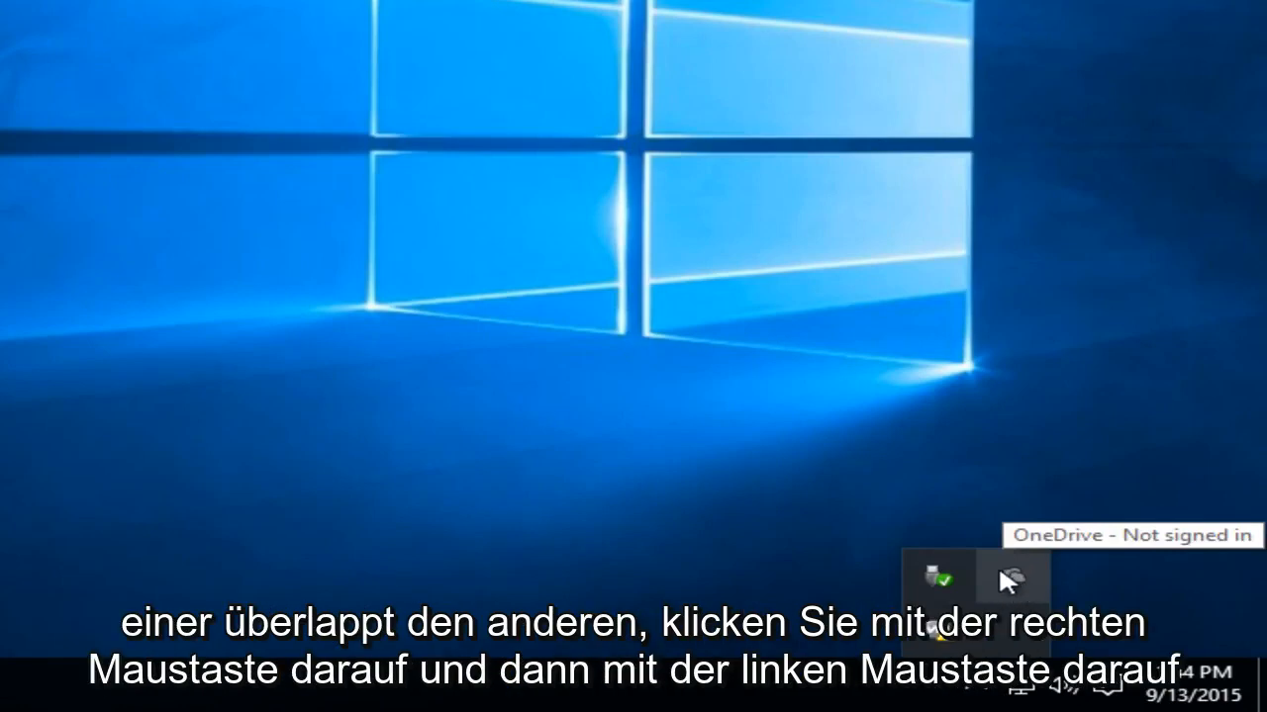
pyautogui.rightClick(1011, 582)
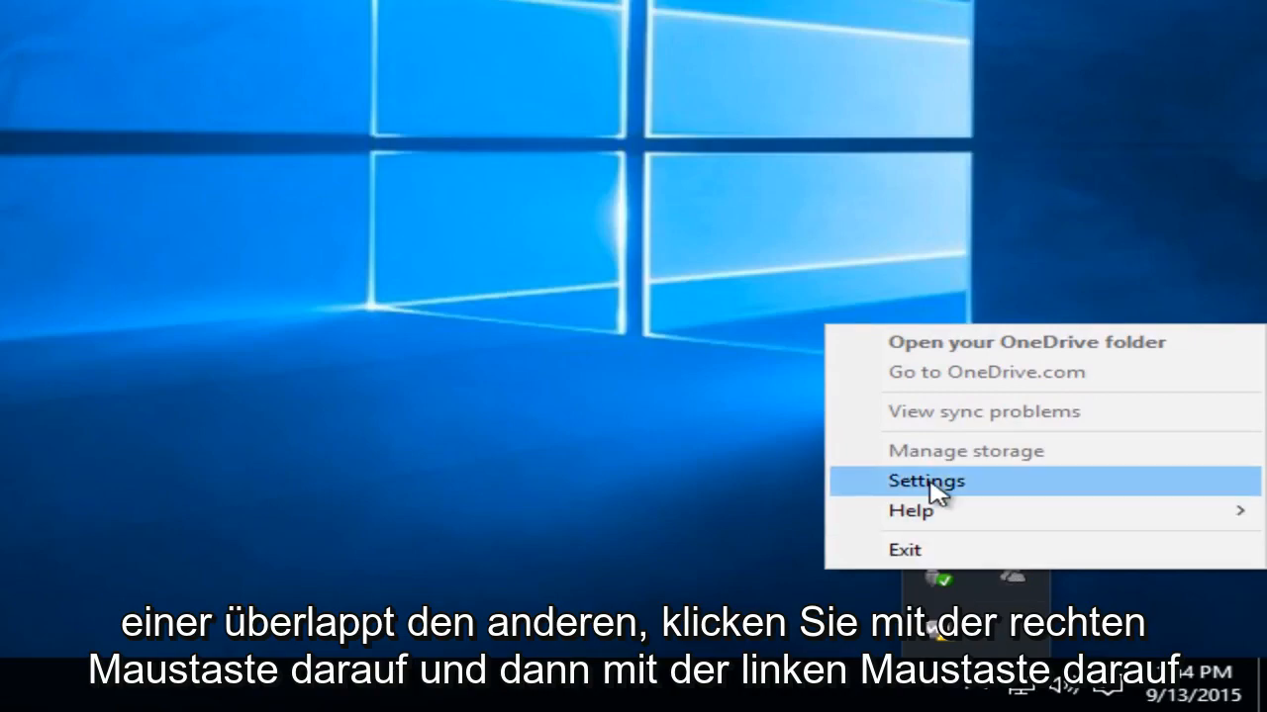
pyautogui.click(924, 481)
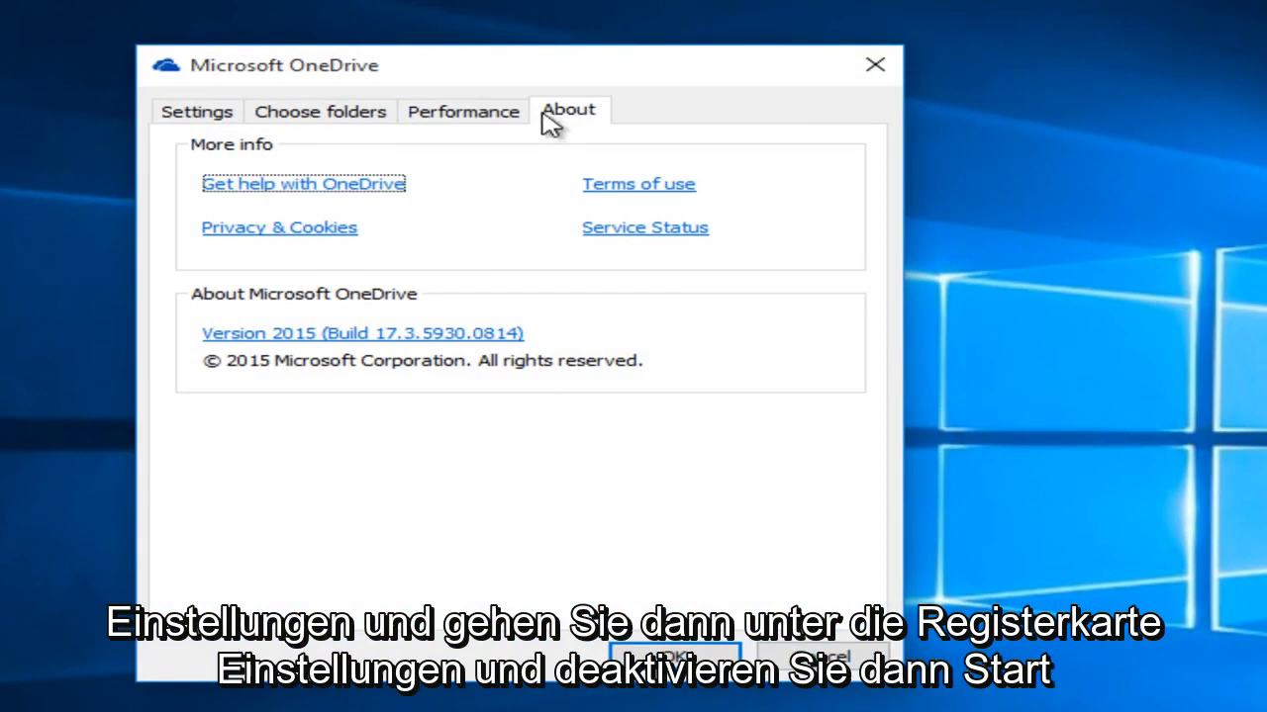
# Uncheck 'Start OneDrive automatically when I sign in to Windows' on the Settings tab.
pyautogui.click(198, 111)
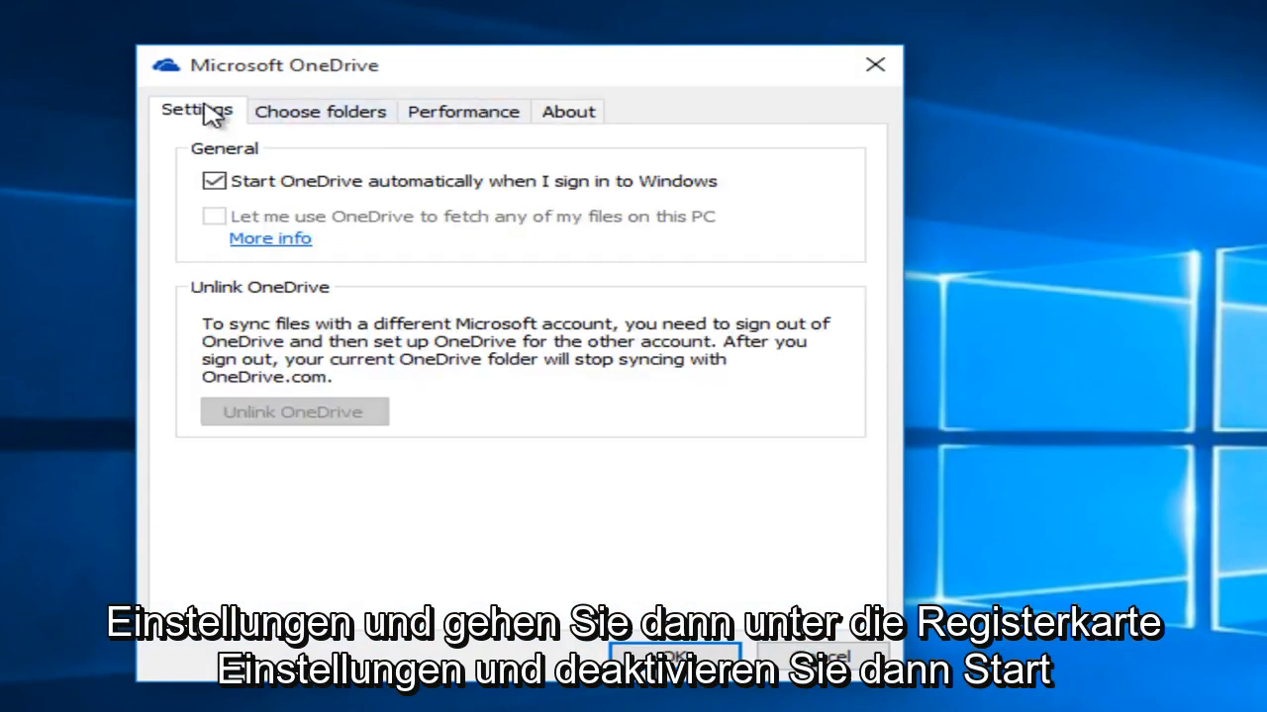
pyautogui.click(213, 180)
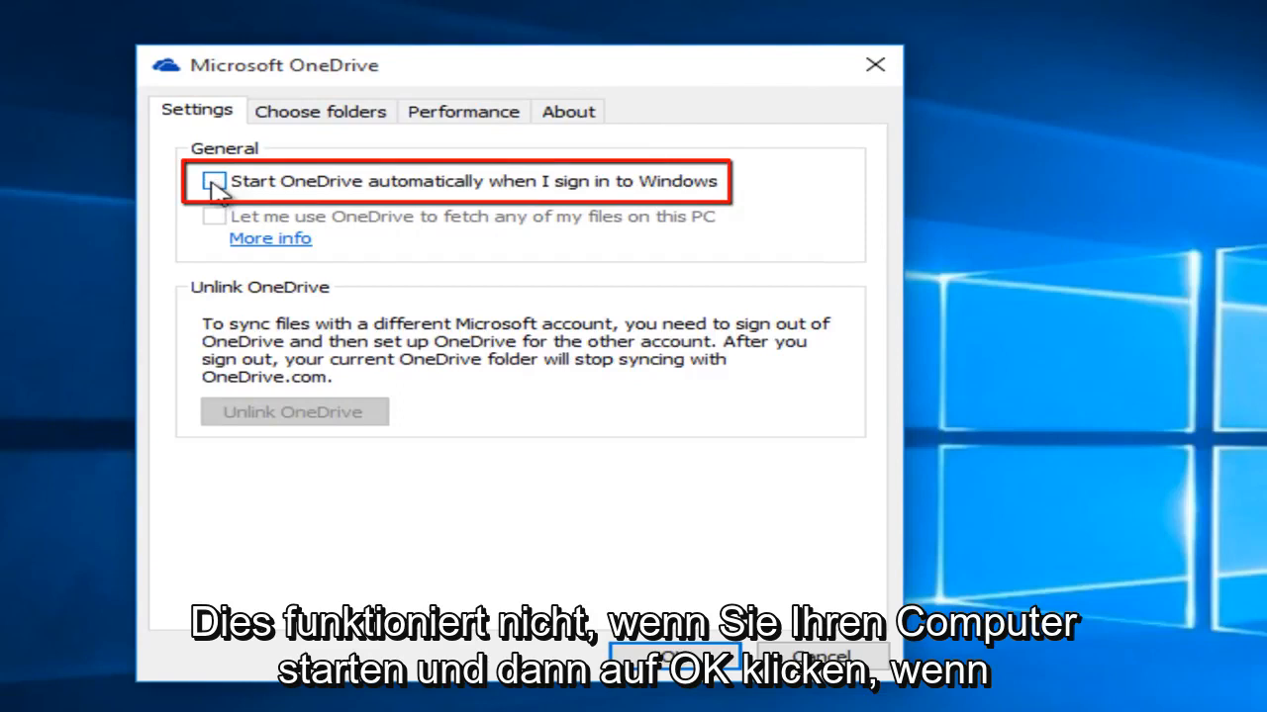
pyautogui.click(213, 182)
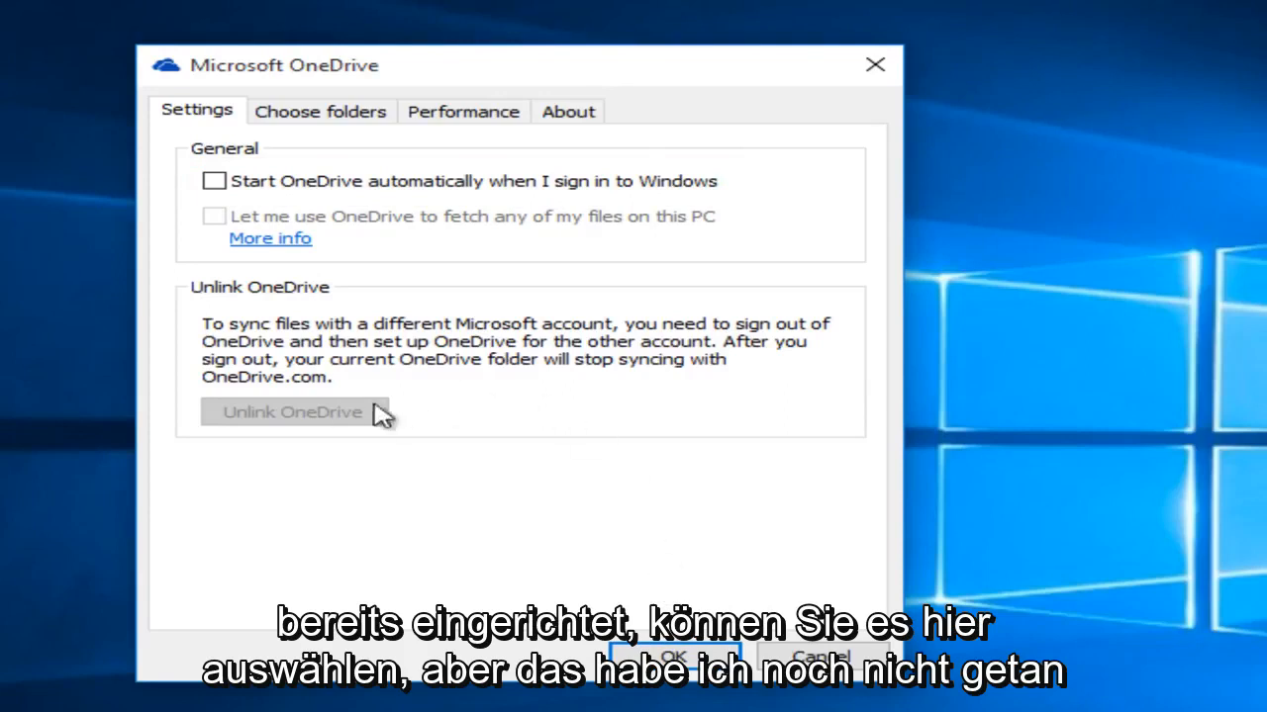
pyautogui.moveTo(374, 386)
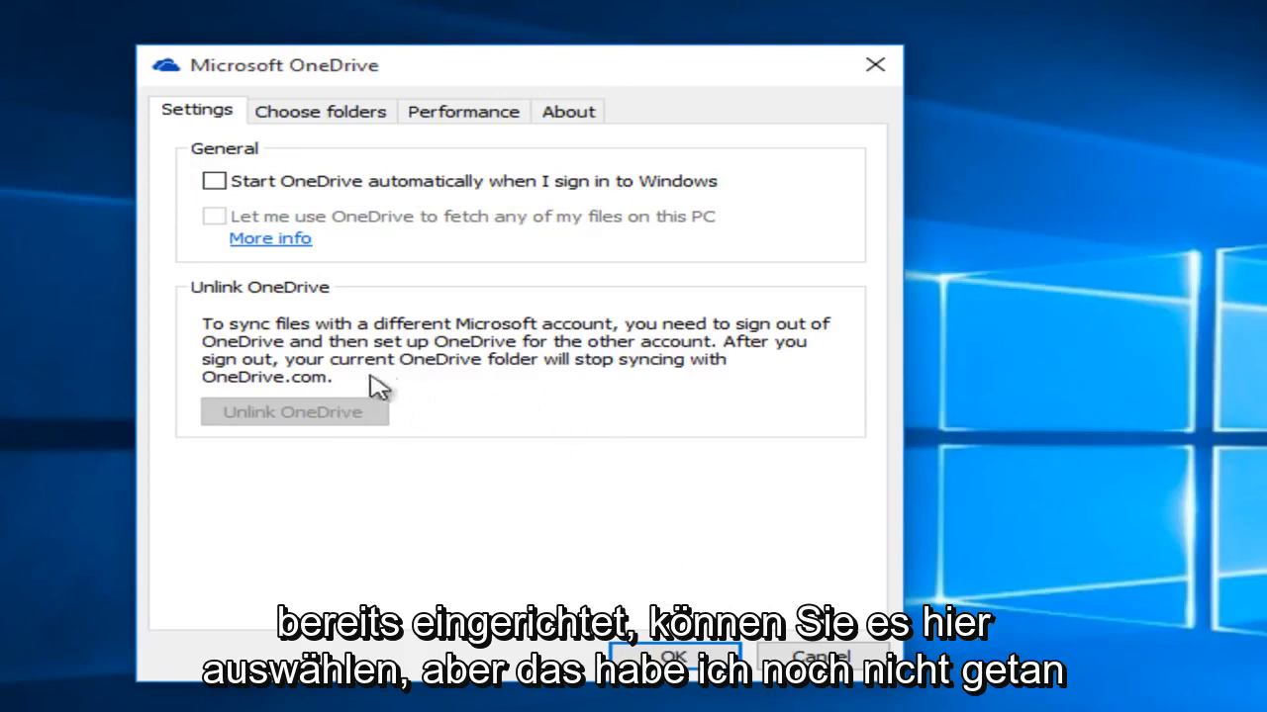
pyautogui.moveTo(406, 446)
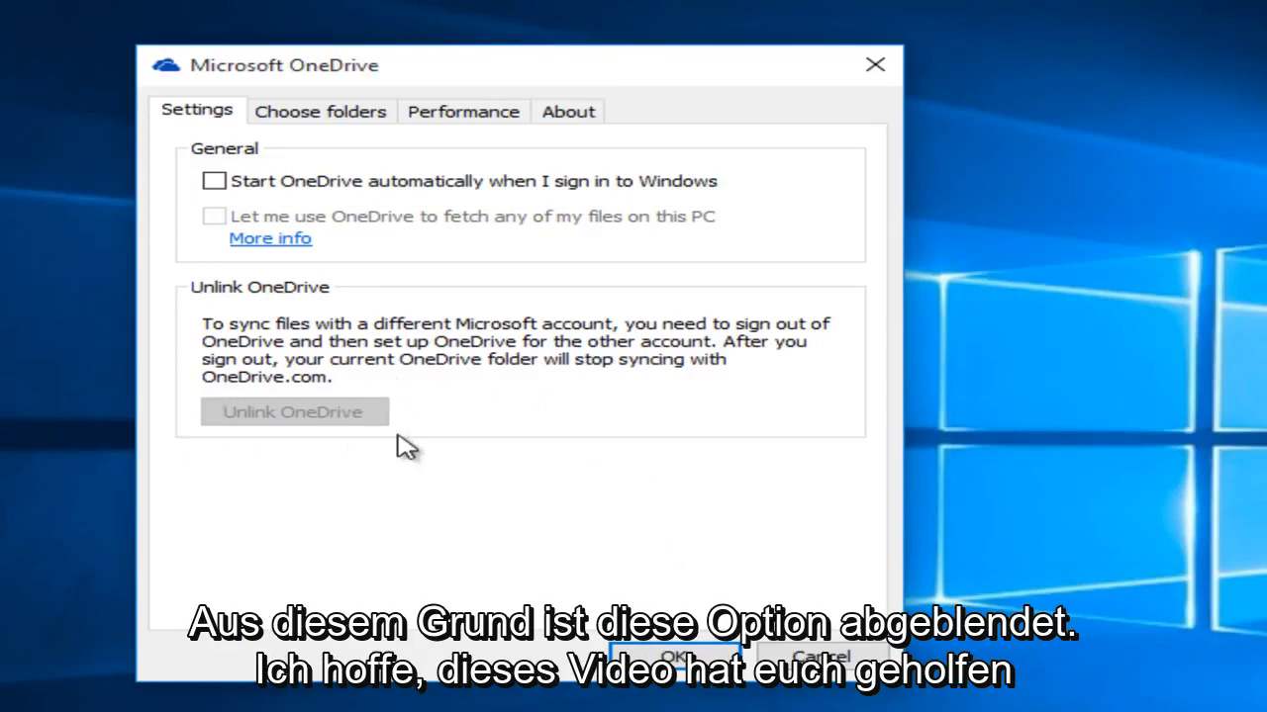